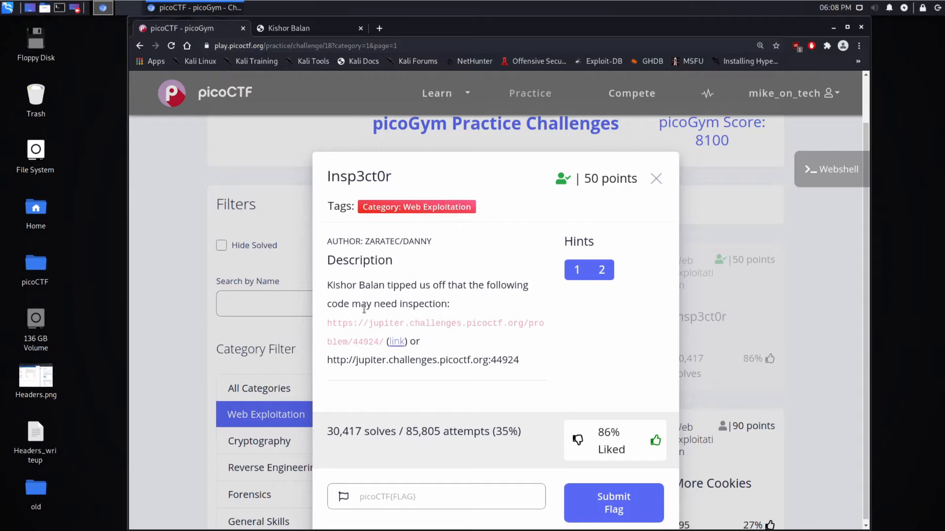
mouse_move(468, 287)
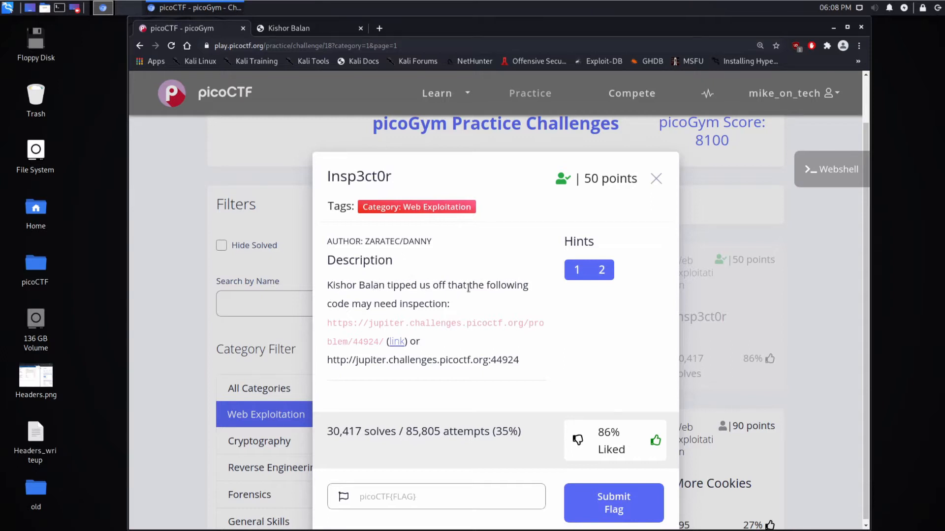
mouse_move(428, 360)
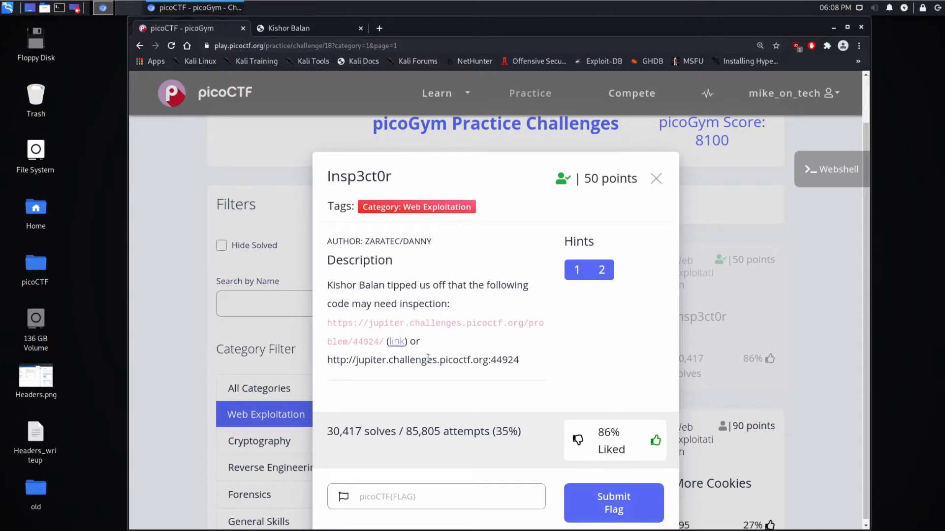
Step: Look over Kishor Balan's website, then close it to return to the Insp3ct0r challenge
click(303, 28)
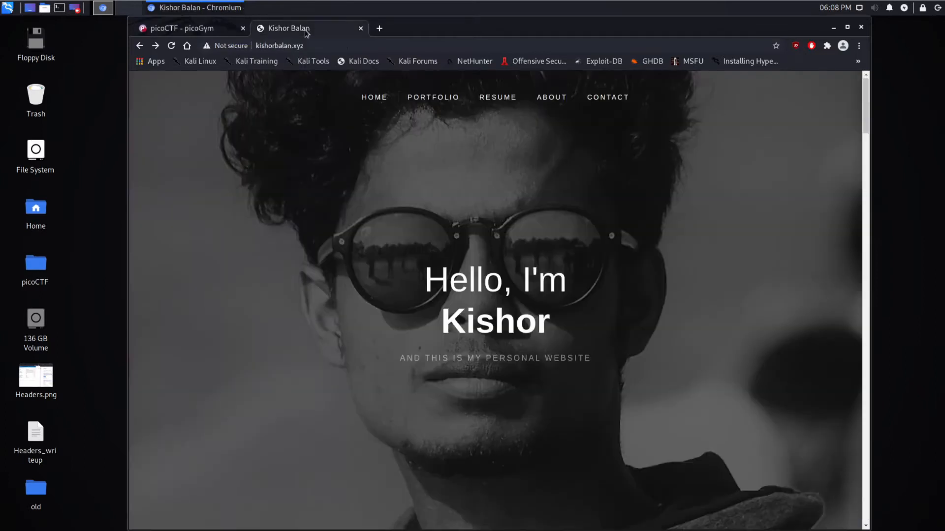
mouse_move(544, 97)
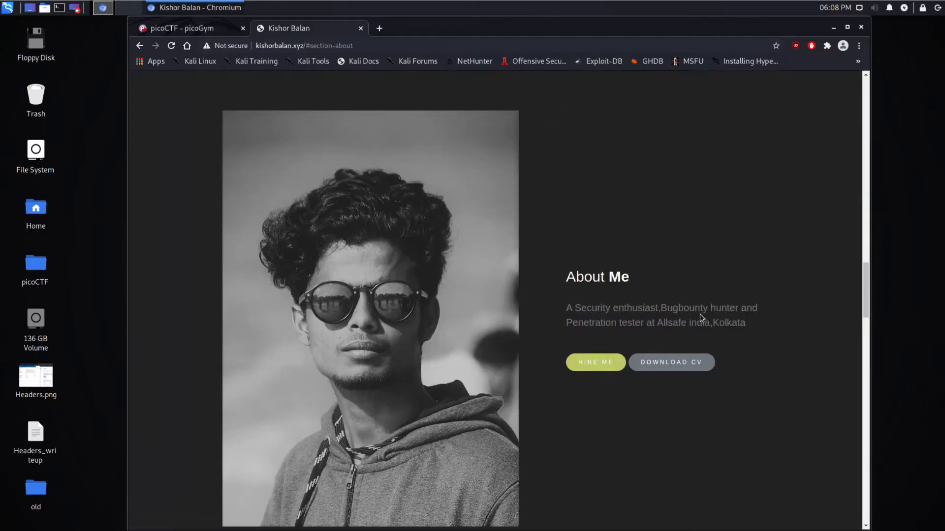
click(183, 28)
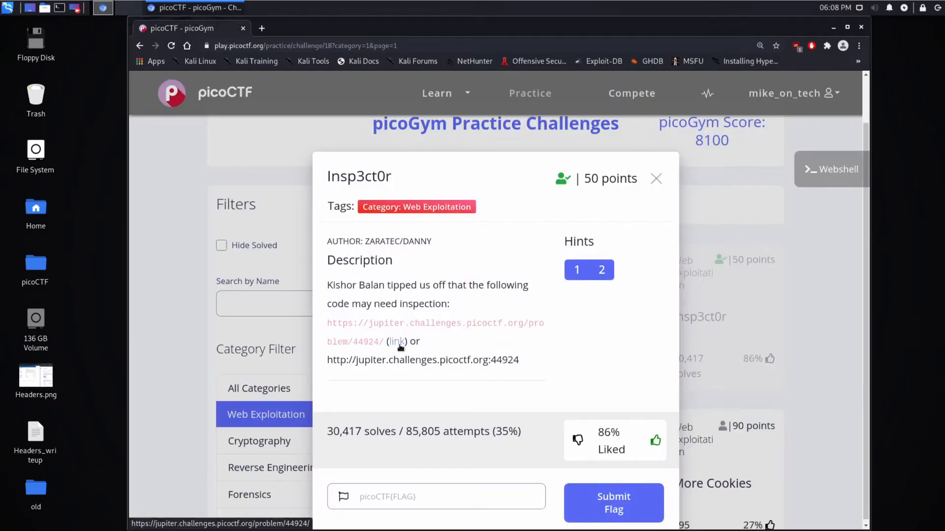
Step: Open the Inspect Me challenge site, view its How section, and bring up the page context menu
click(396, 342)
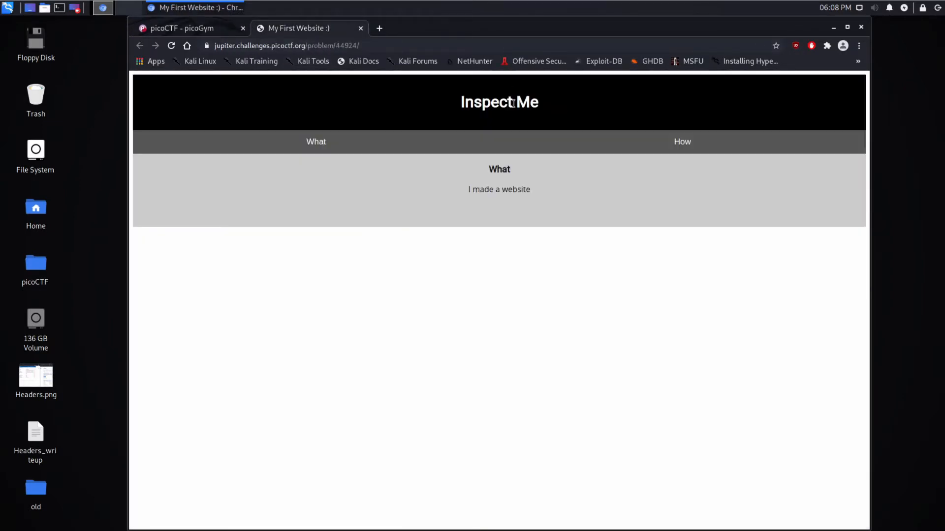
click(682, 141)
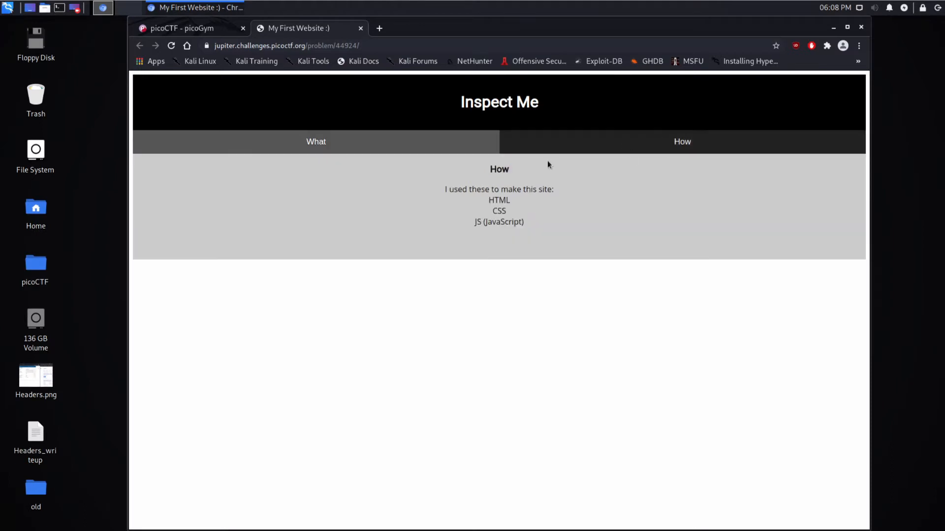
mouse_move(508, 199)
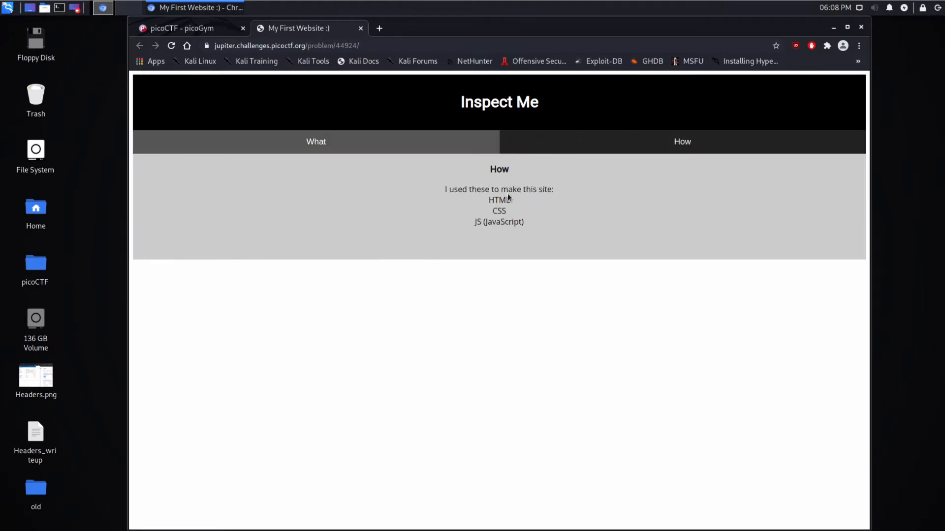
mouse_move(936, 254)
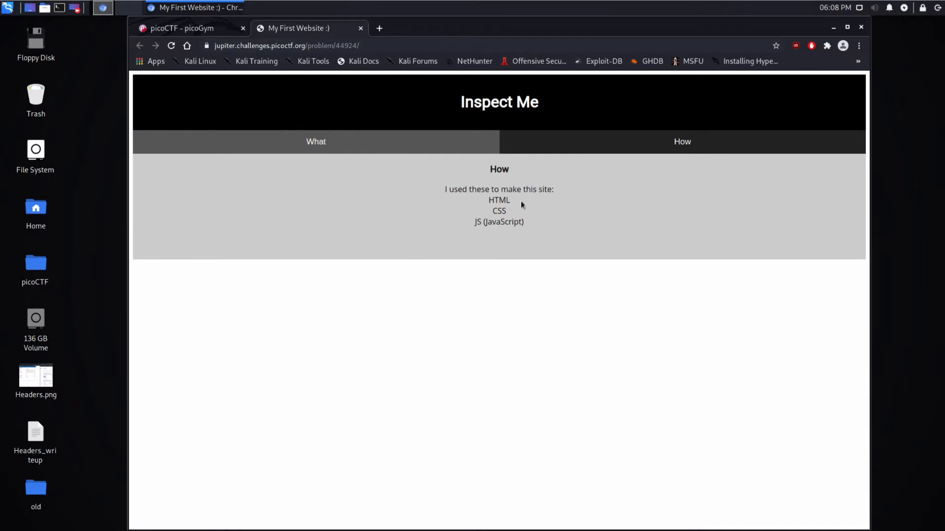
mouse_move(446, 248)
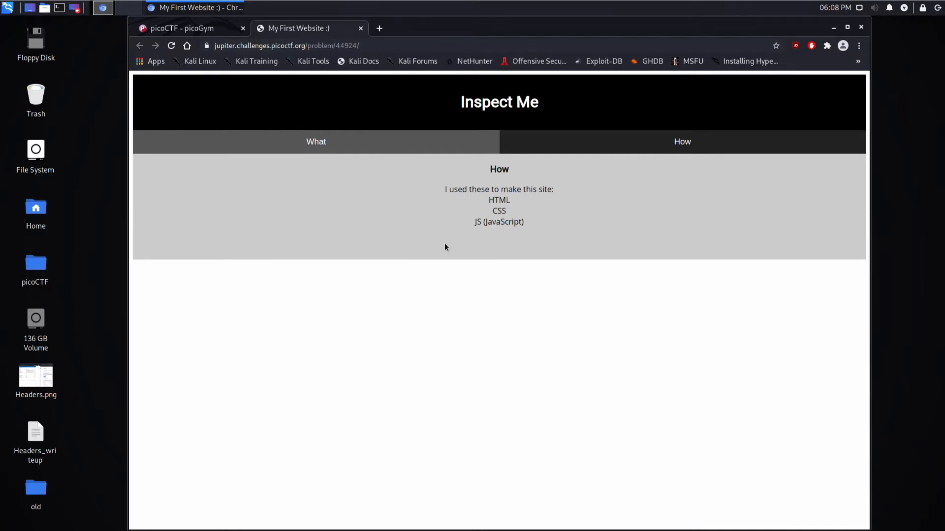
right_click(445, 247)
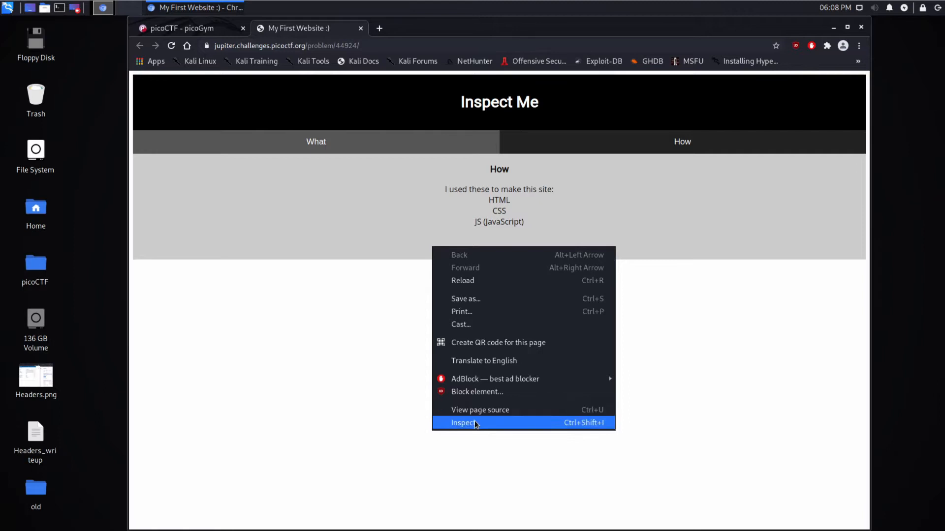
mouse_move(498, 414)
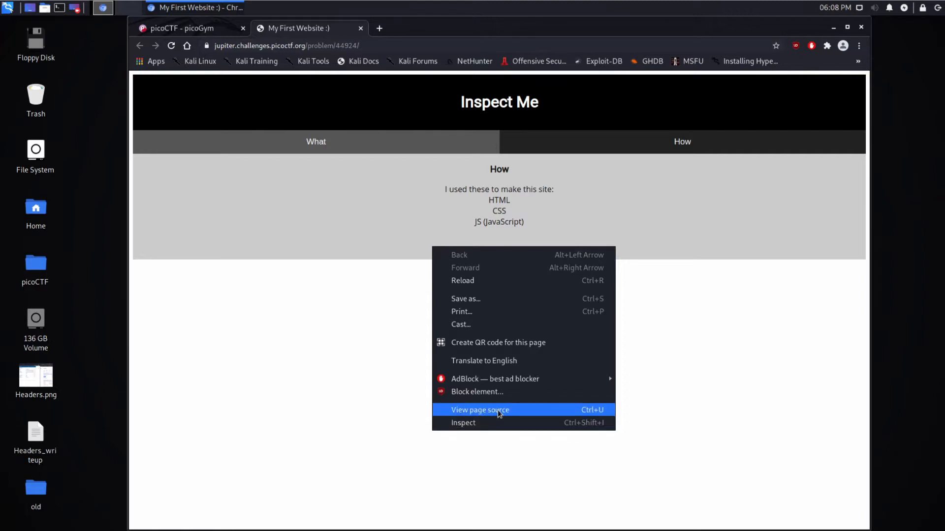
Step: View the page source, select the first flag part 'picoCTF{tru3_d3', and return to picoGym
click(479, 410)
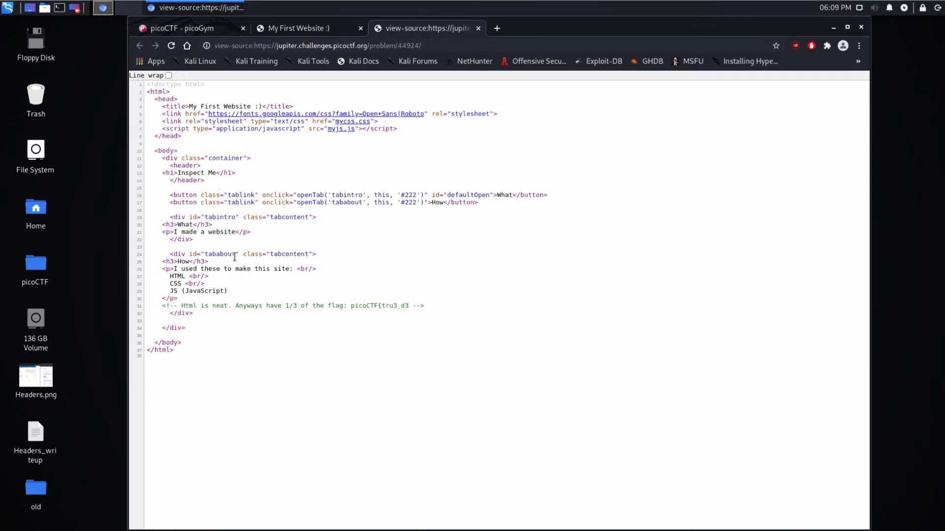
mouse_move(337, 310)
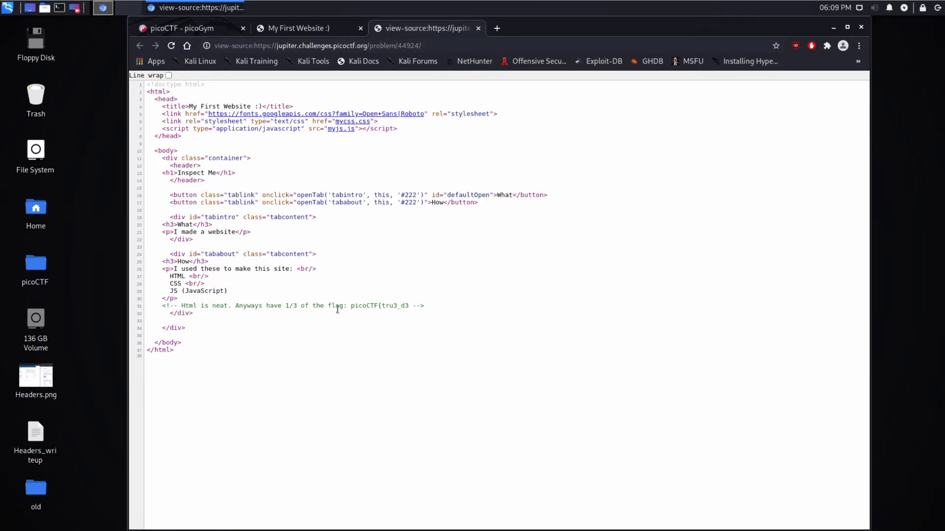
drag(351, 305, 409, 306)
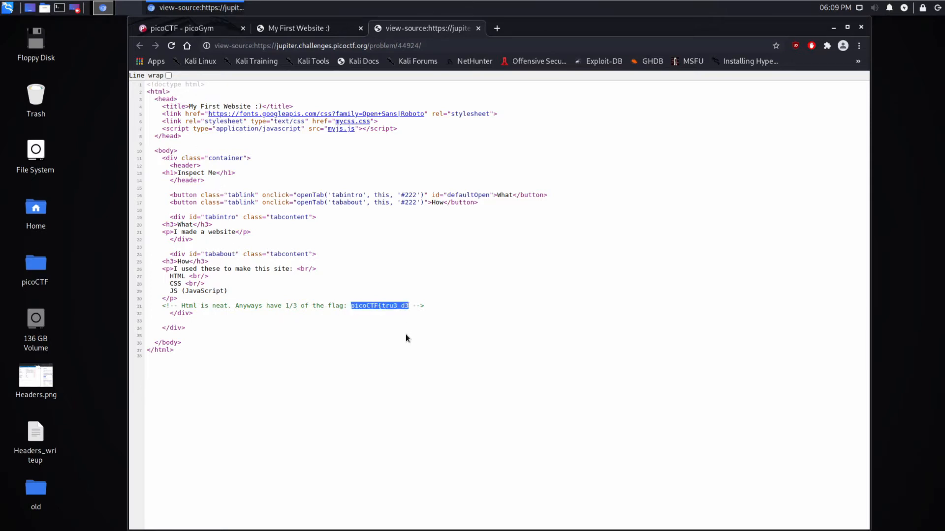
mouse_move(160, 306)
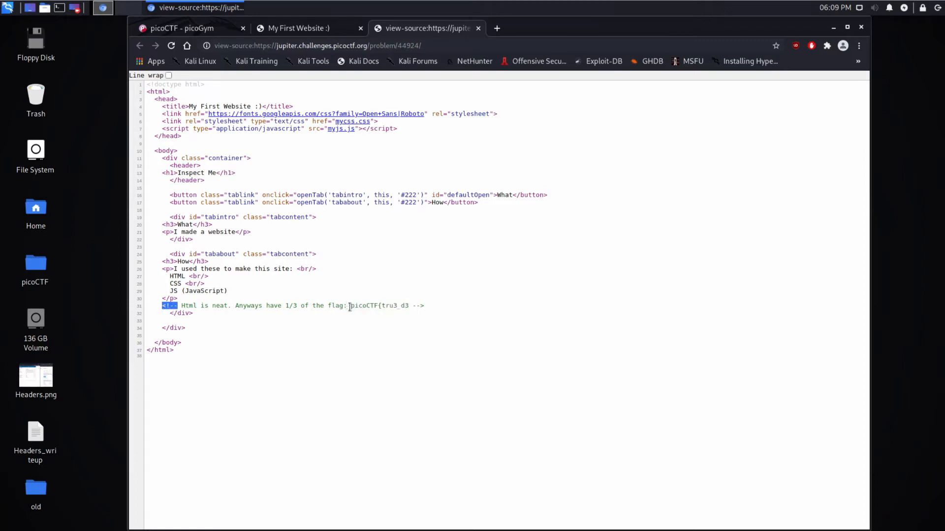
drag(351, 305, 409, 305)
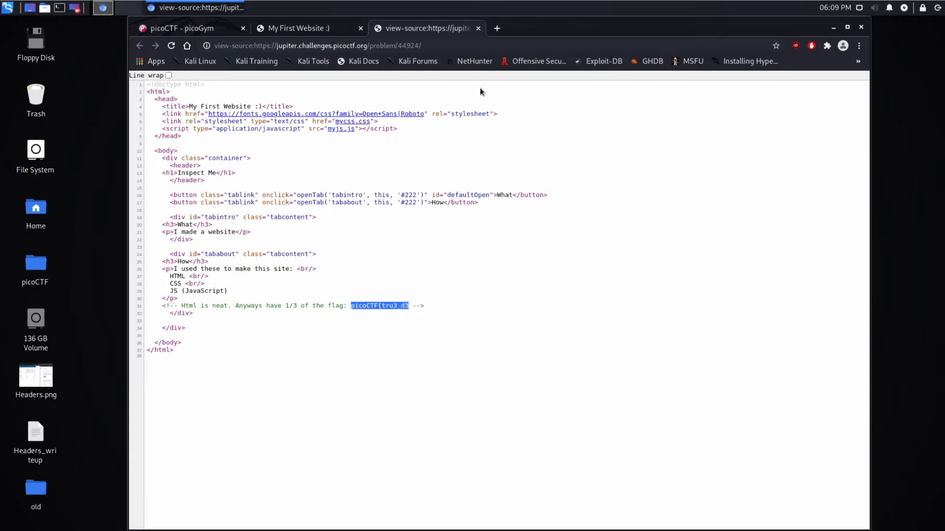
click(180, 28)
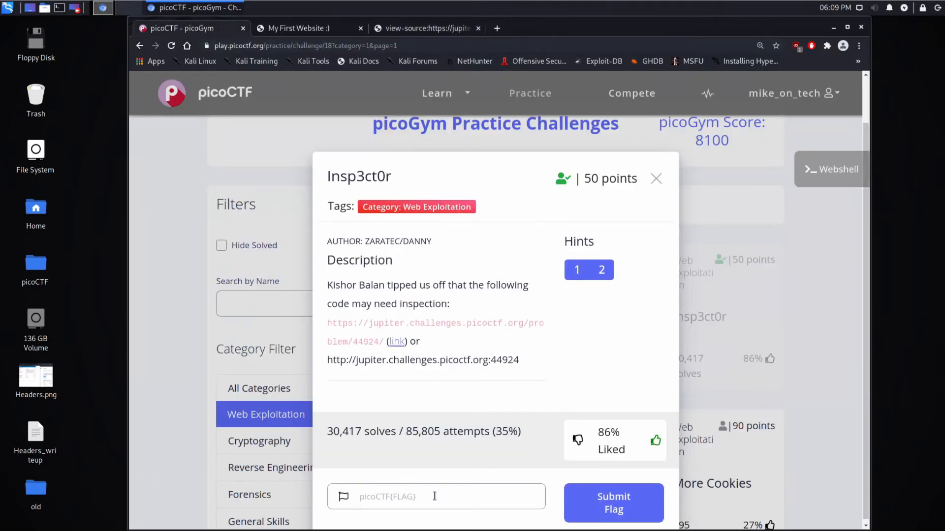
click(425, 28)
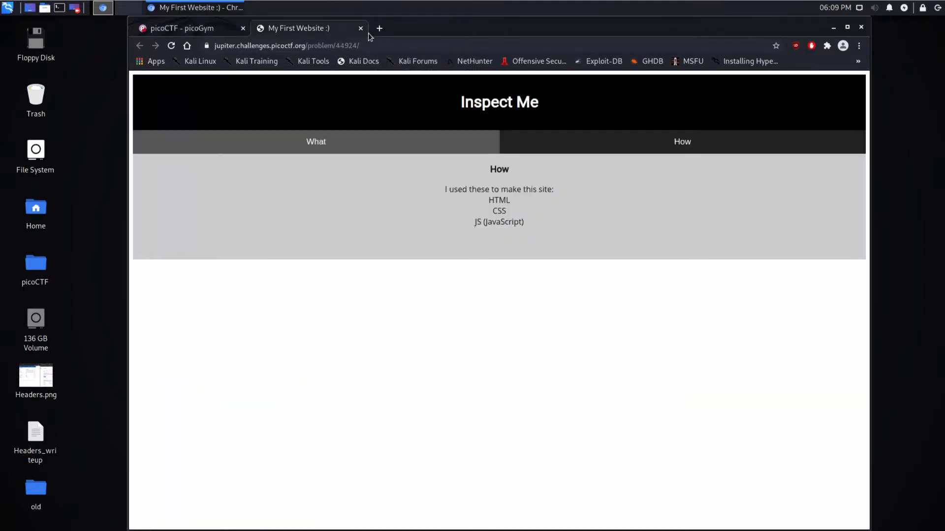
key(F12)
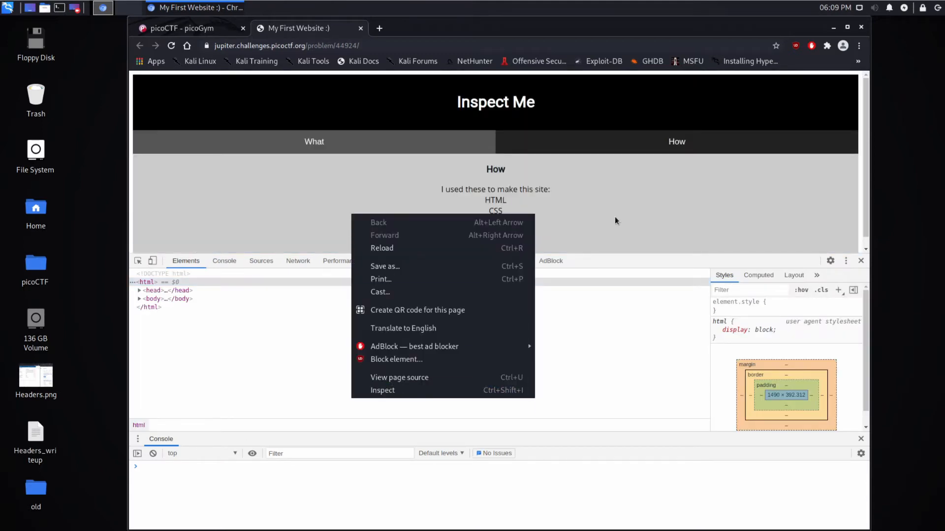
click(442, 223)
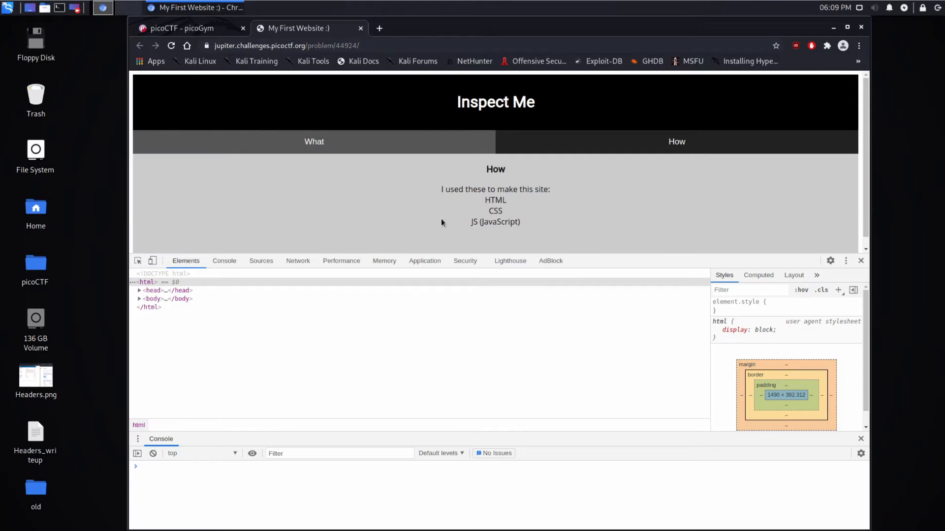
mouse_move(389, 231)
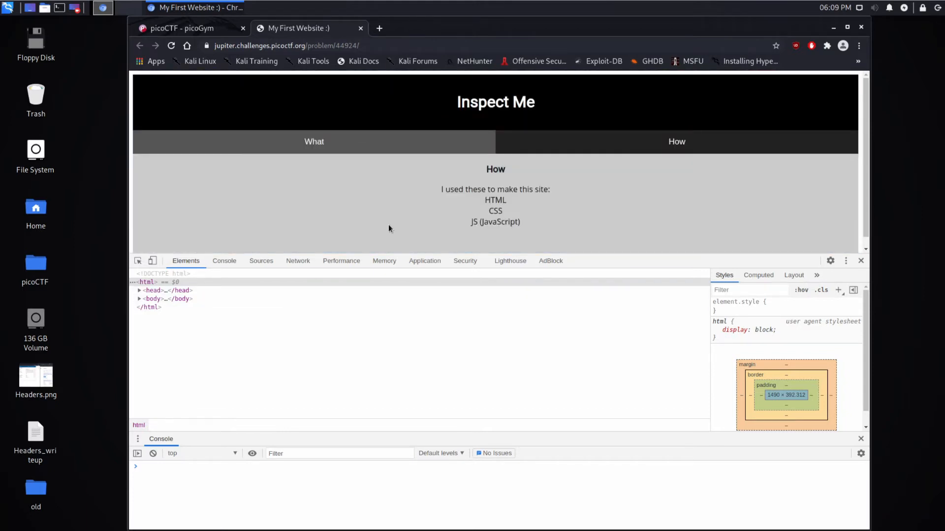
click(153, 299)
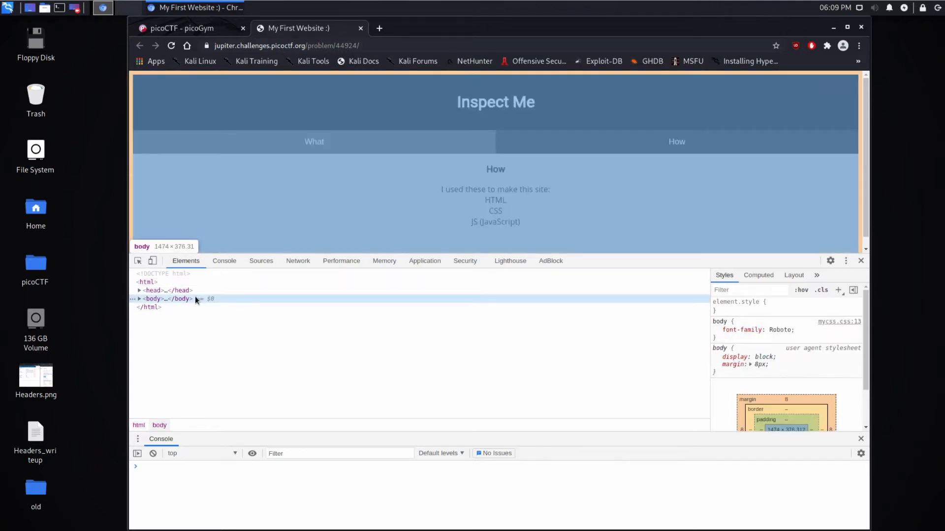
click(139, 299)
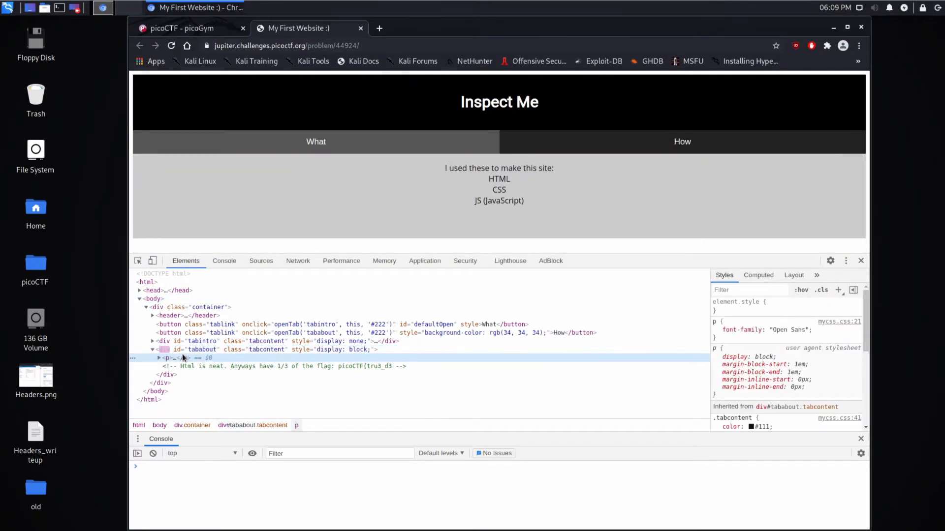
mouse_move(168, 358)
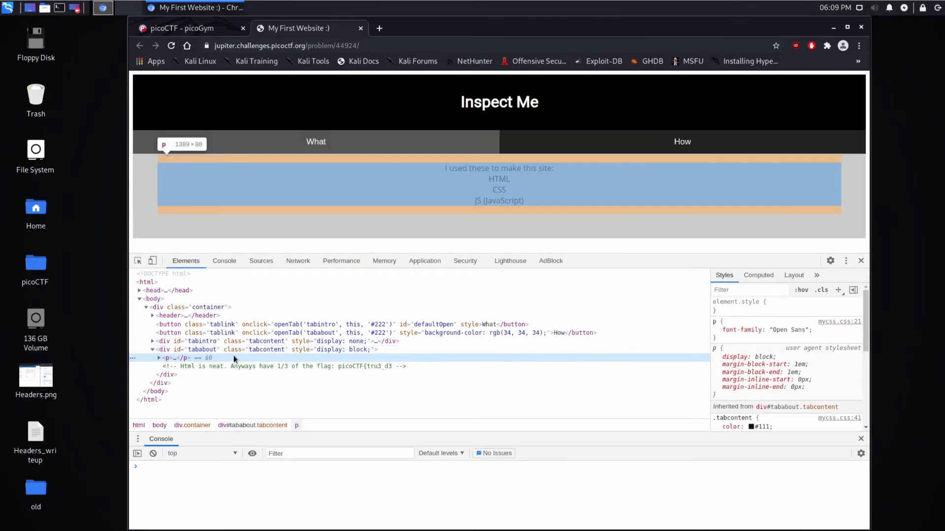
click(159, 358)
text(This site is cool)
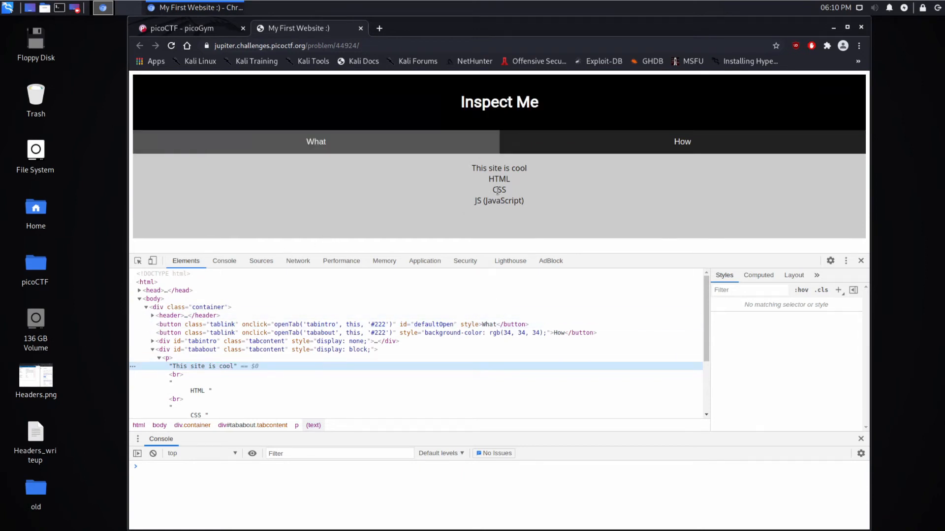
mouse_move(440, 200)
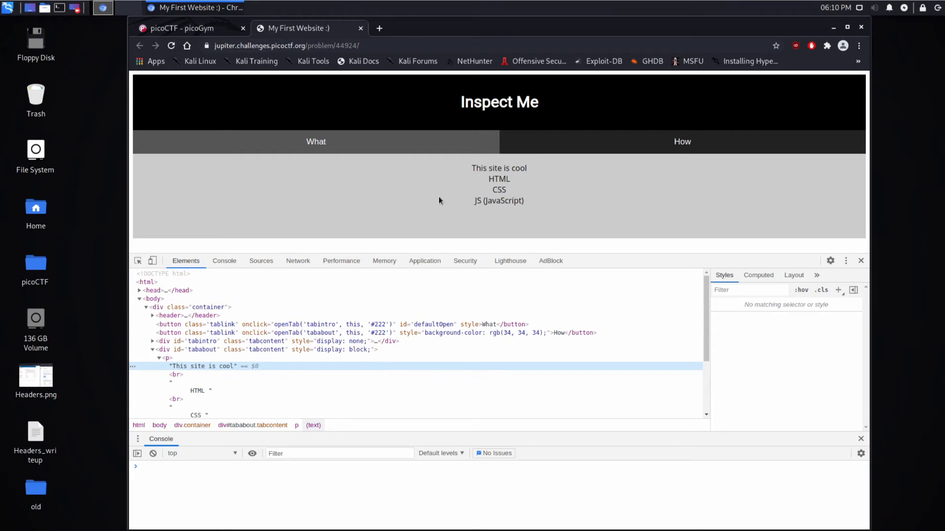
click(261, 260)
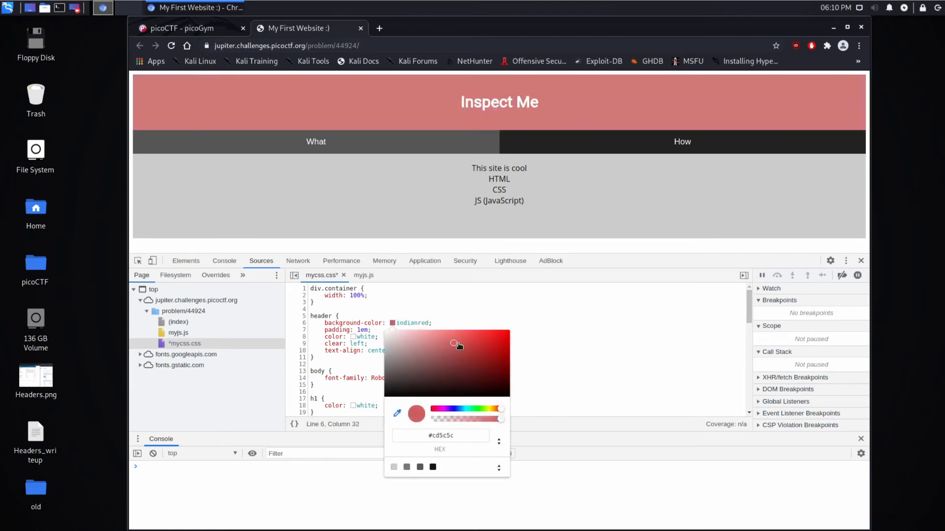
drag(456, 344, 490, 346)
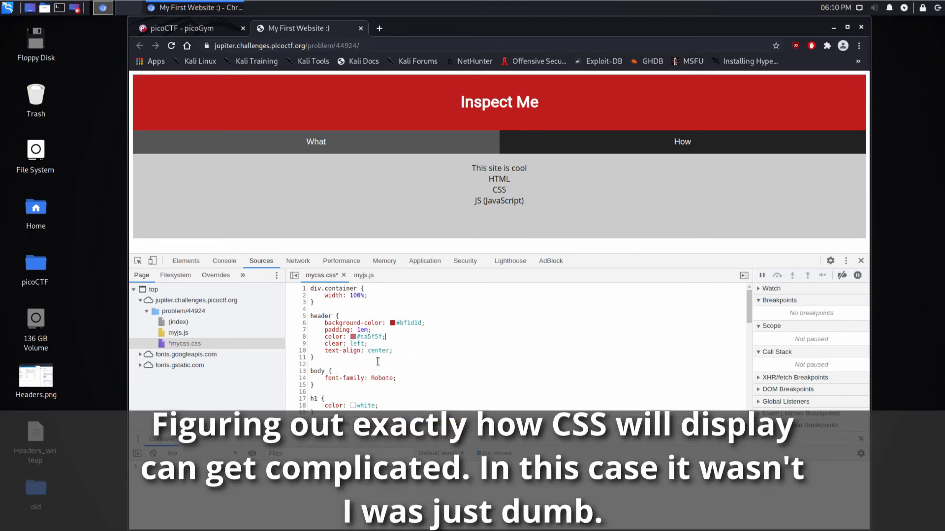
scroll(down, 3)
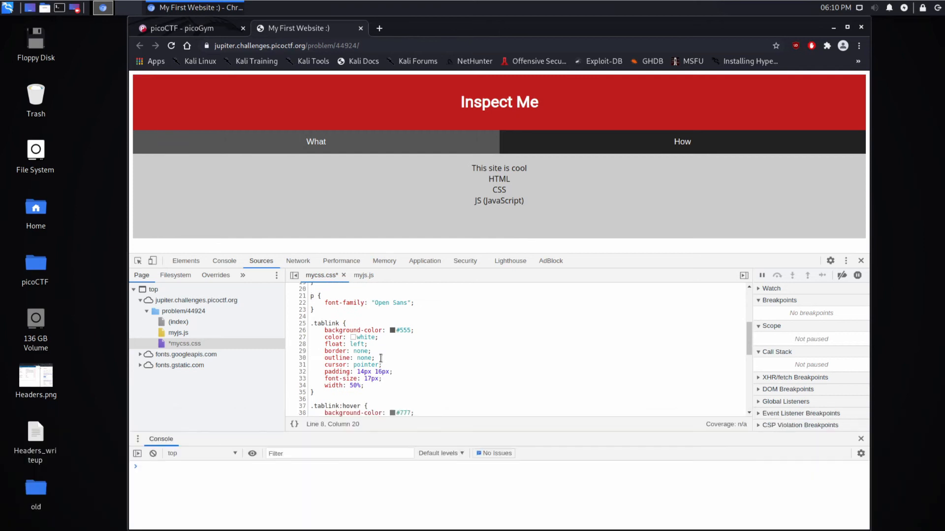
scroll(down, 3)
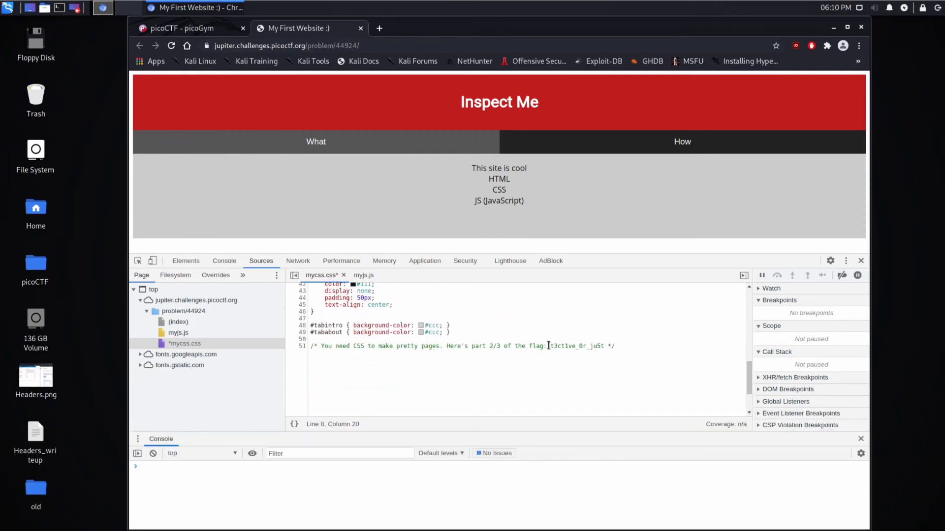
drag(548, 346, 604, 346)
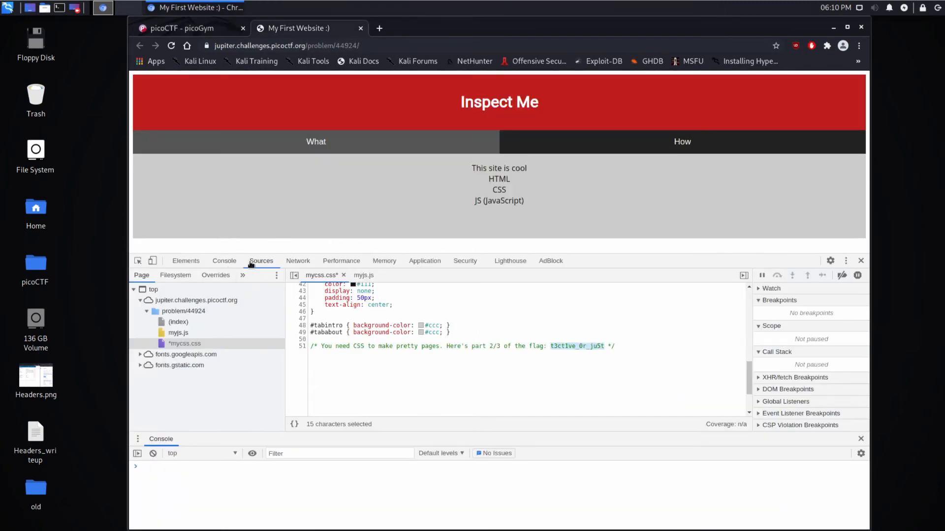
click(178, 333)
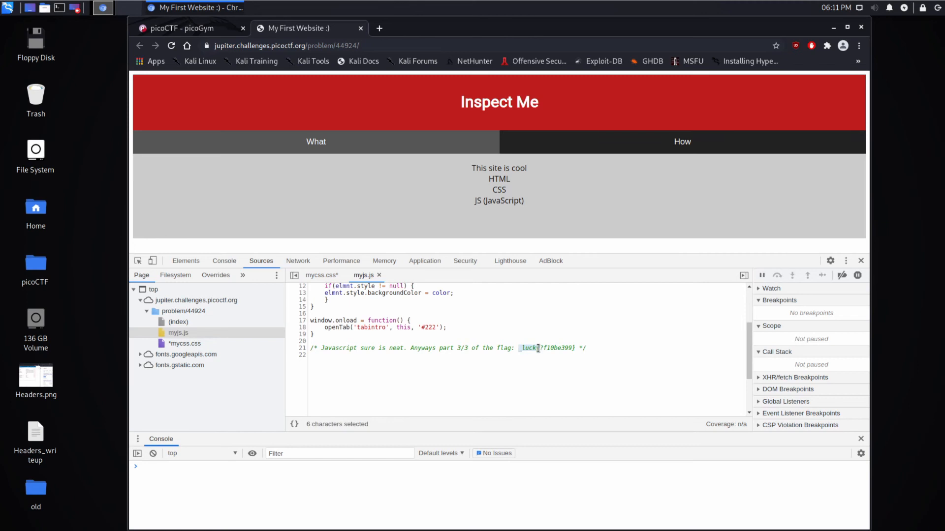
drag(520, 348, 575, 348)
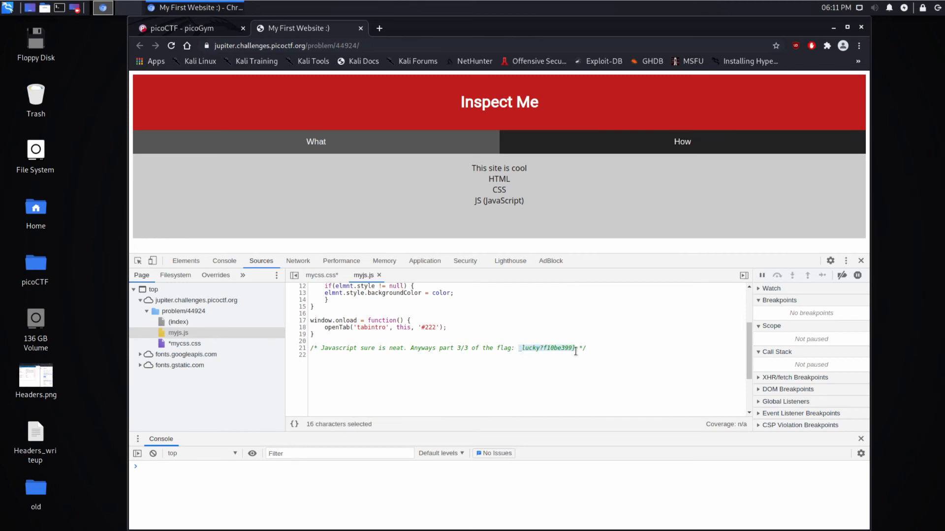
click(224, 261)
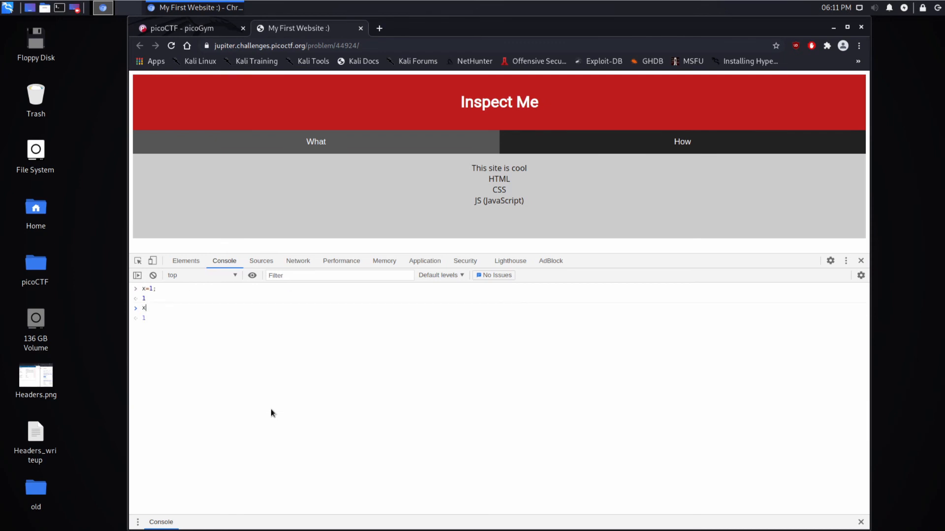
text(x*1000)
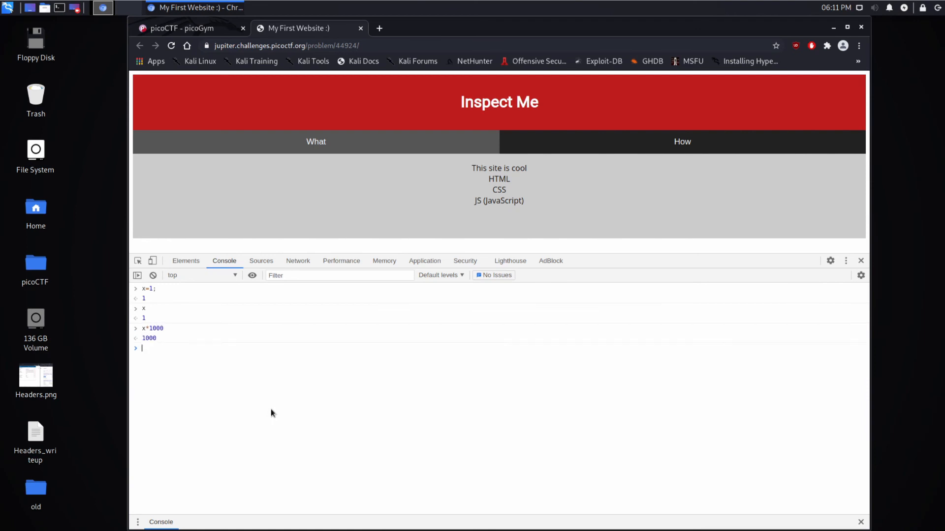
text(alert("H)
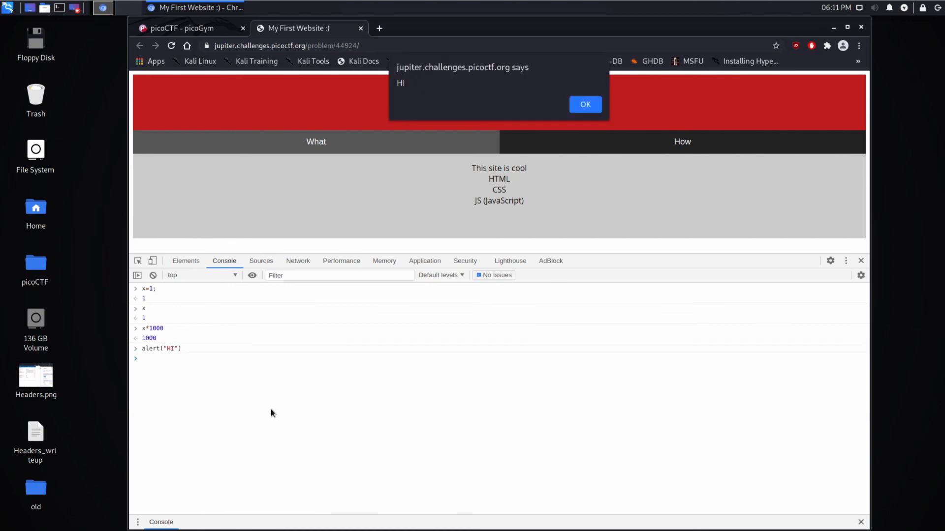
click(585, 104)
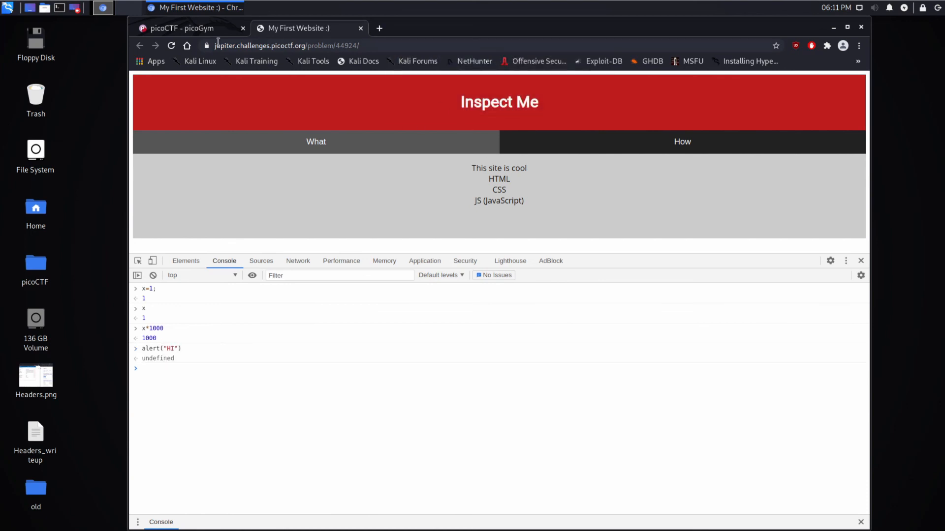
click(181, 28)
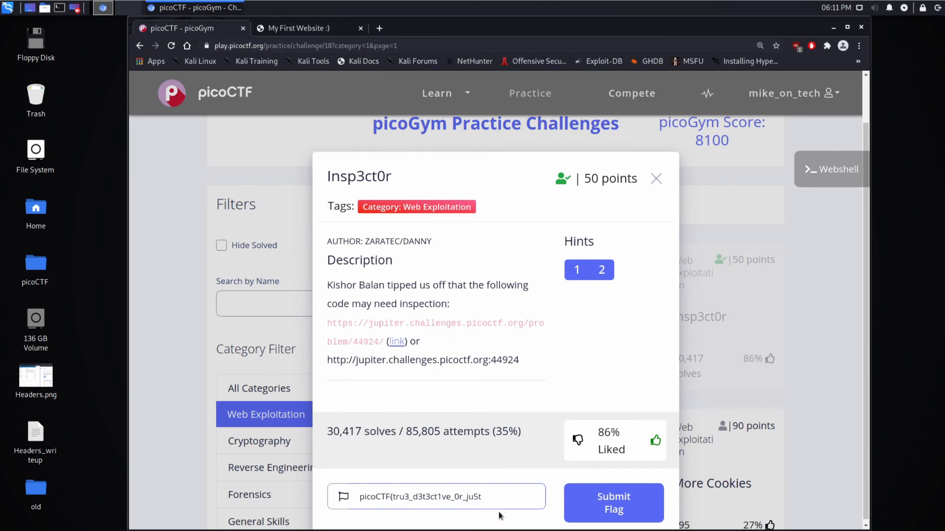
text(_lucky?f10be399})
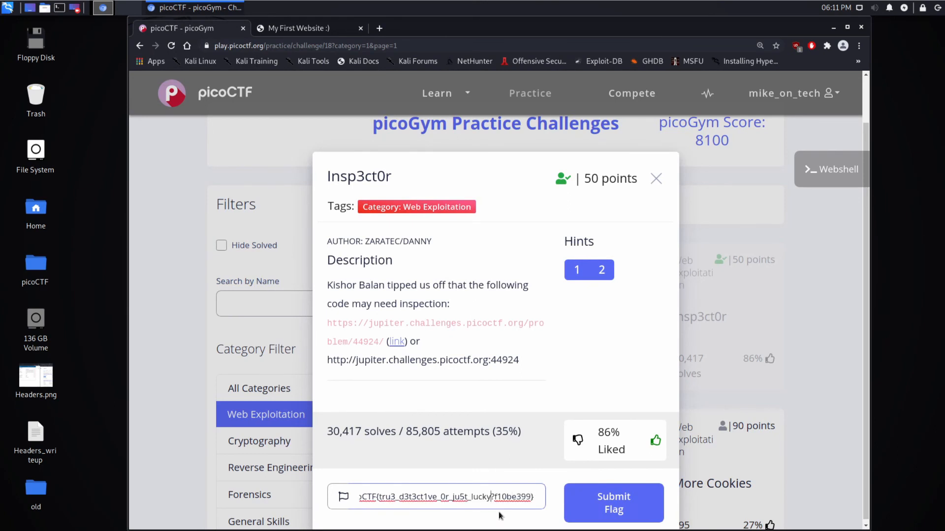
mouse_move(491, 285)
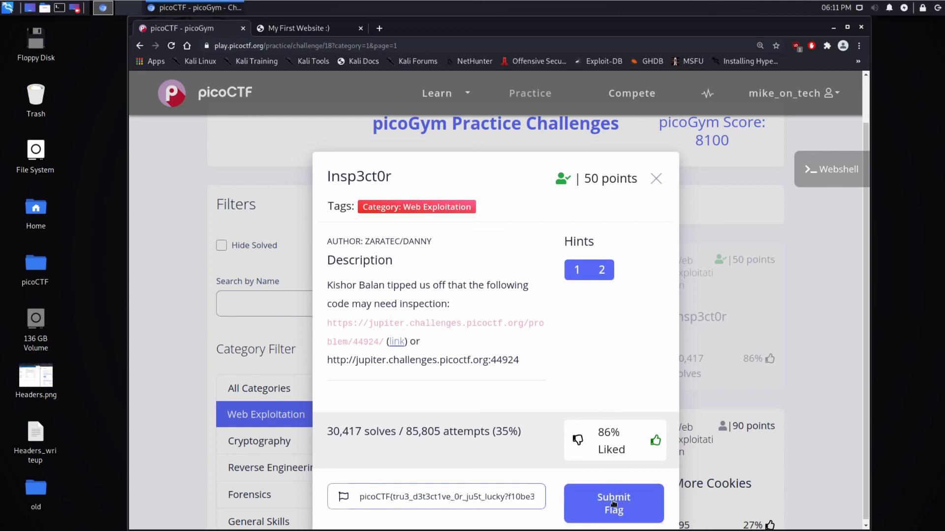
click(614, 504)
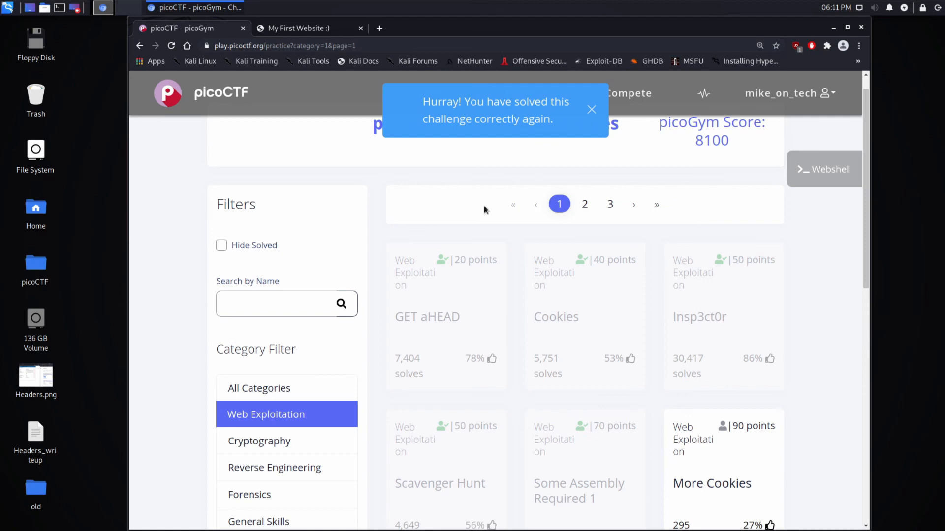
click(591, 109)
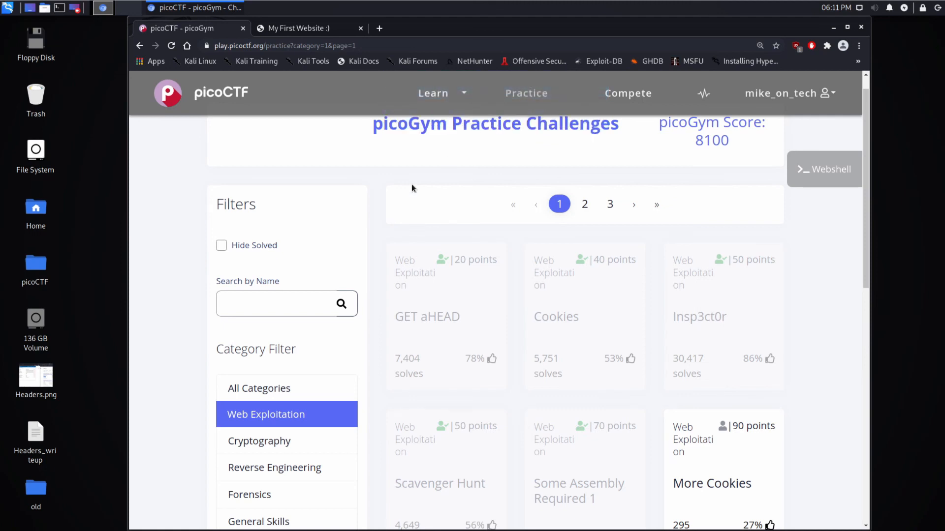
mouse_move(937, 442)
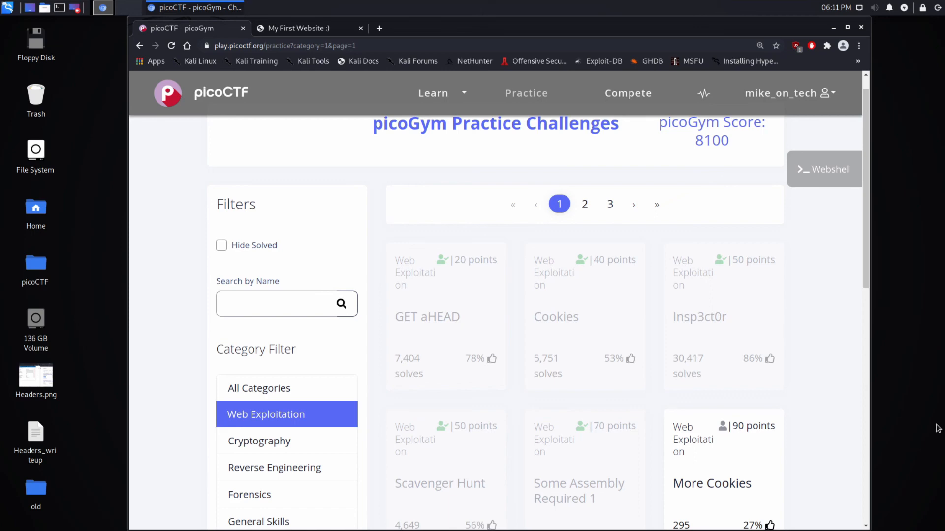